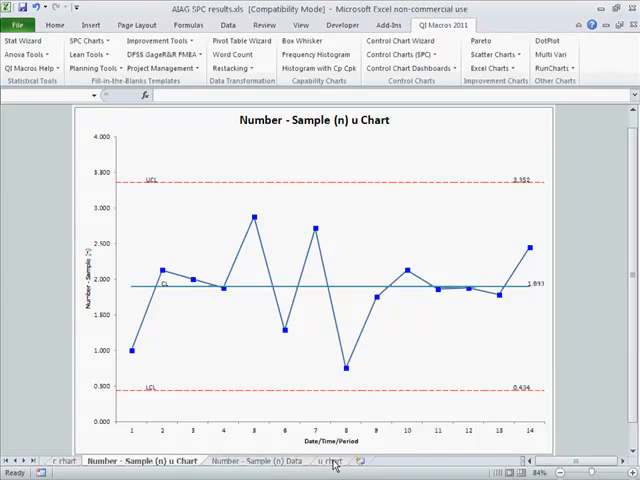
# - Switch to the u chart data sheet
pyautogui.click(326, 460)
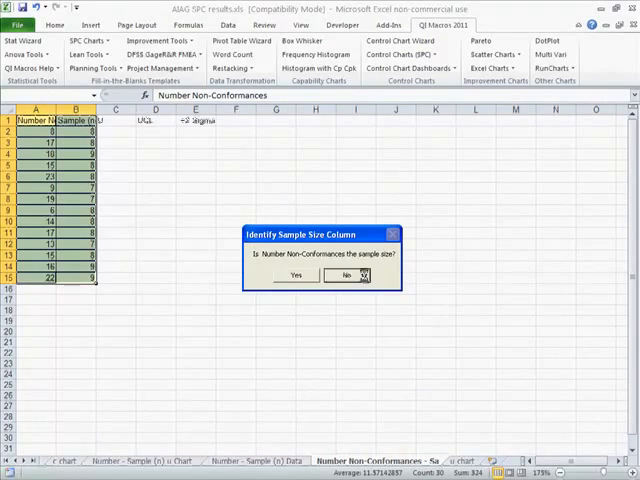
# - Decline Number Non-Conformances as the sample size column and accept the suggested u chart title
pyautogui.click(345, 275)
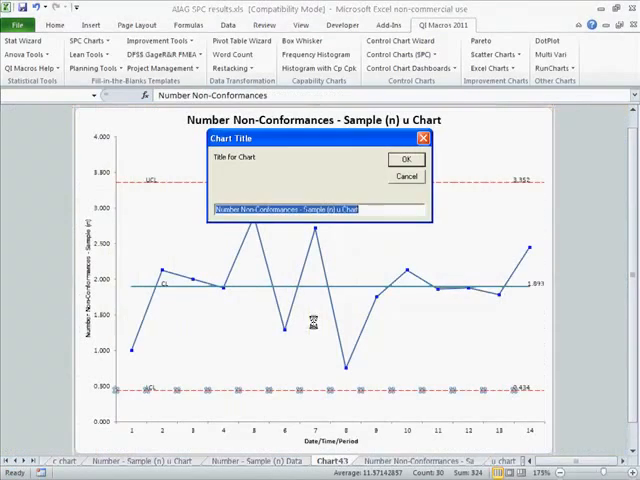
pyautogui.click(405, 159)
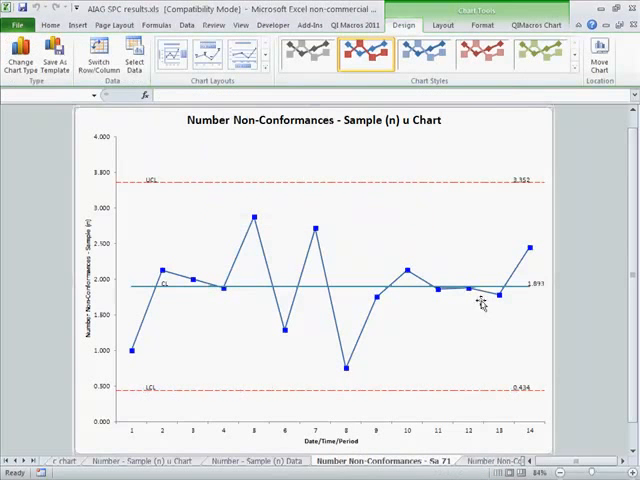
pyautogui.moveTo(407, 323)
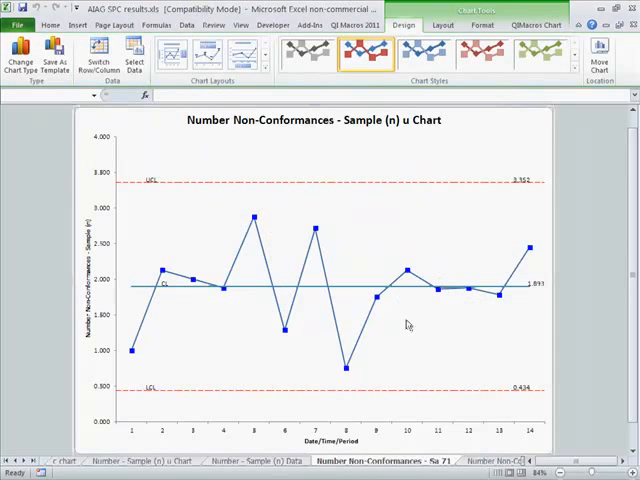
pyautogui.moveTo(530, 290)
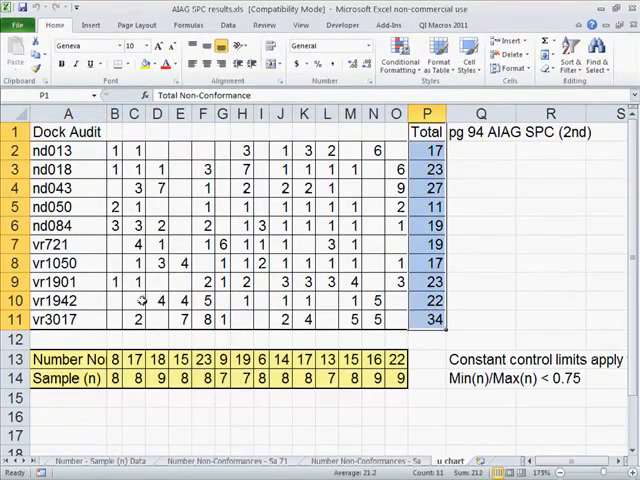
# - Run QI Macros Pareto on the totals, accepting summarization after the top 9 bars
pyautogui.click(67, 319)
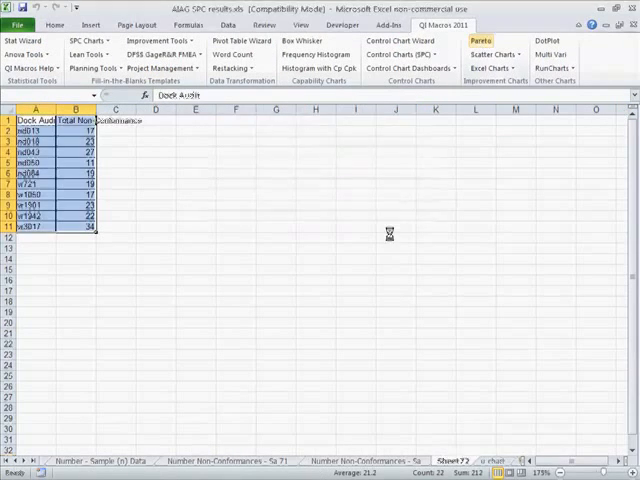
pyautogui.click(481, 40)
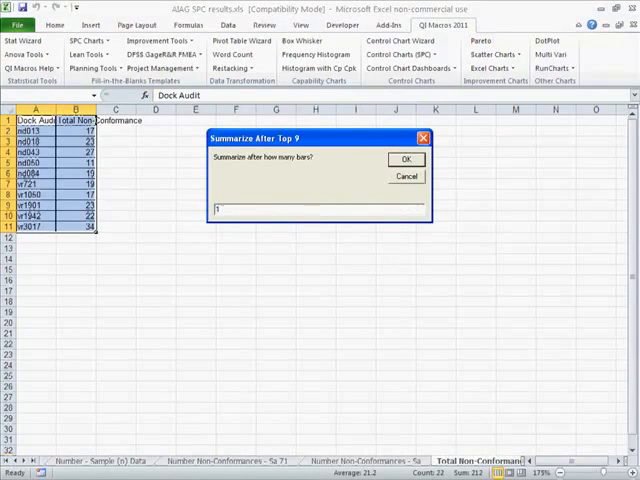
pyautogui.click(405, 159)
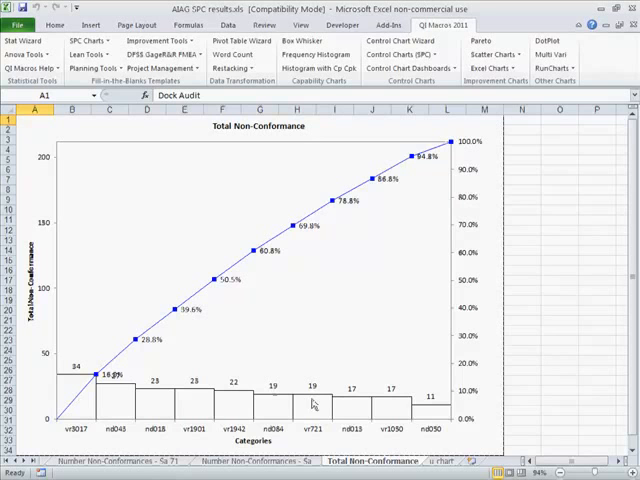
pyautogui.moveTo(418, 415)
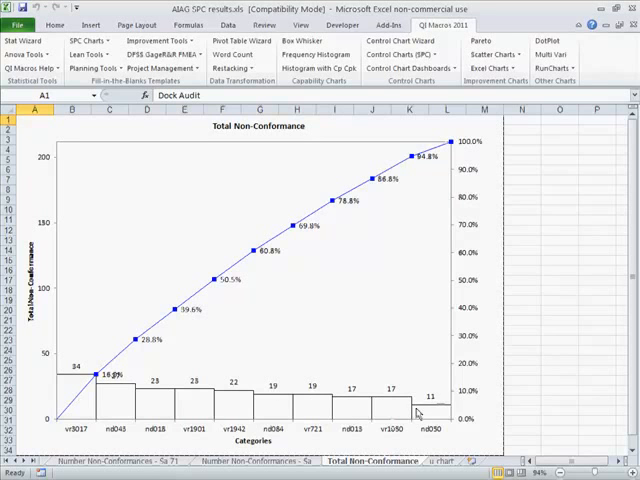
pyautogui.moveTo(190, 403)
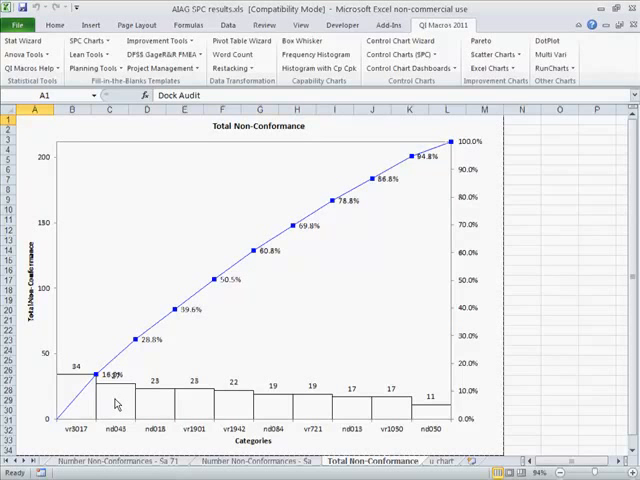
pyautogui.click(434, 461)
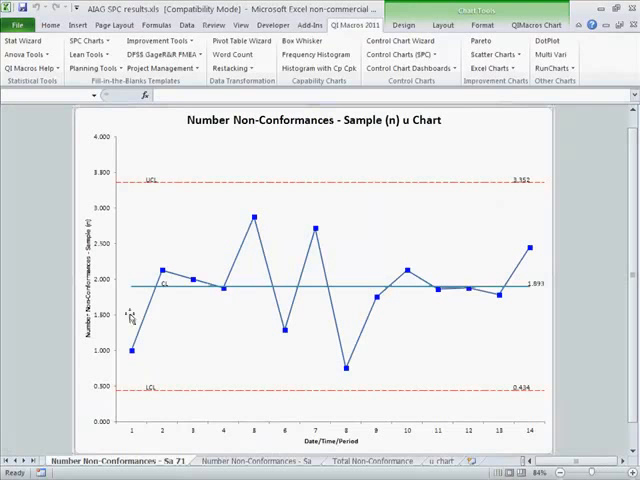
pyautogui.moveTo(595, 313)
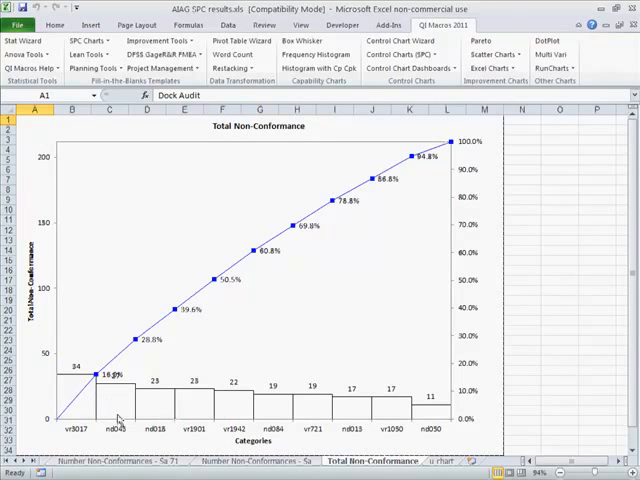
pyautogui.moveTo(548, 388)
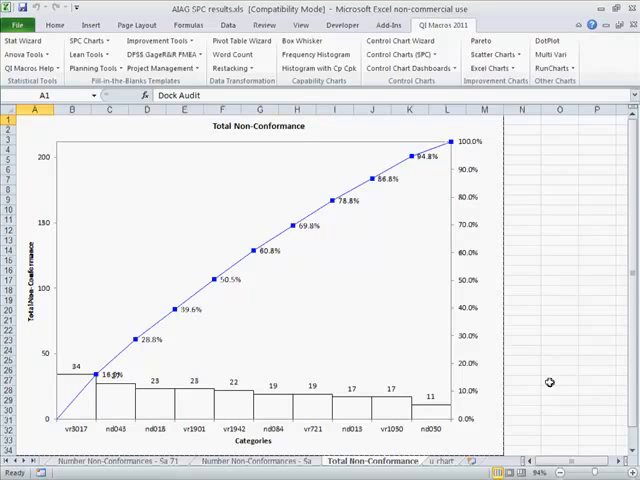
pyautogui.moveTo(78, 398)
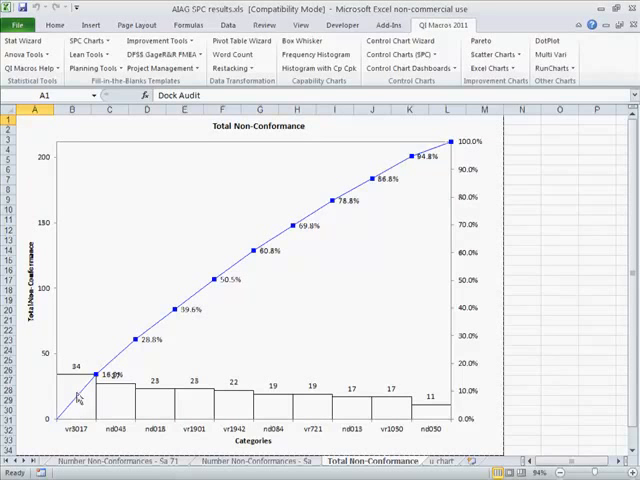
pyautogui.moveTo(547, 356)
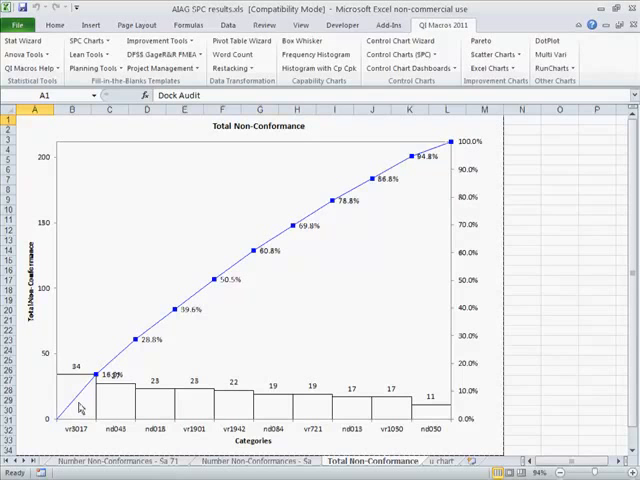
pyautogui.moveTo(90, 415)
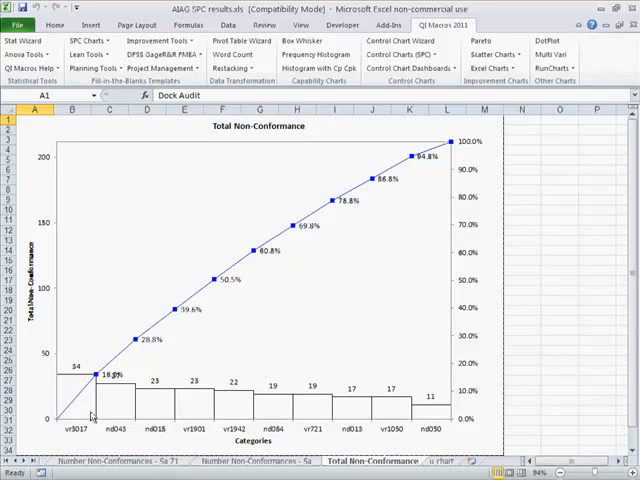